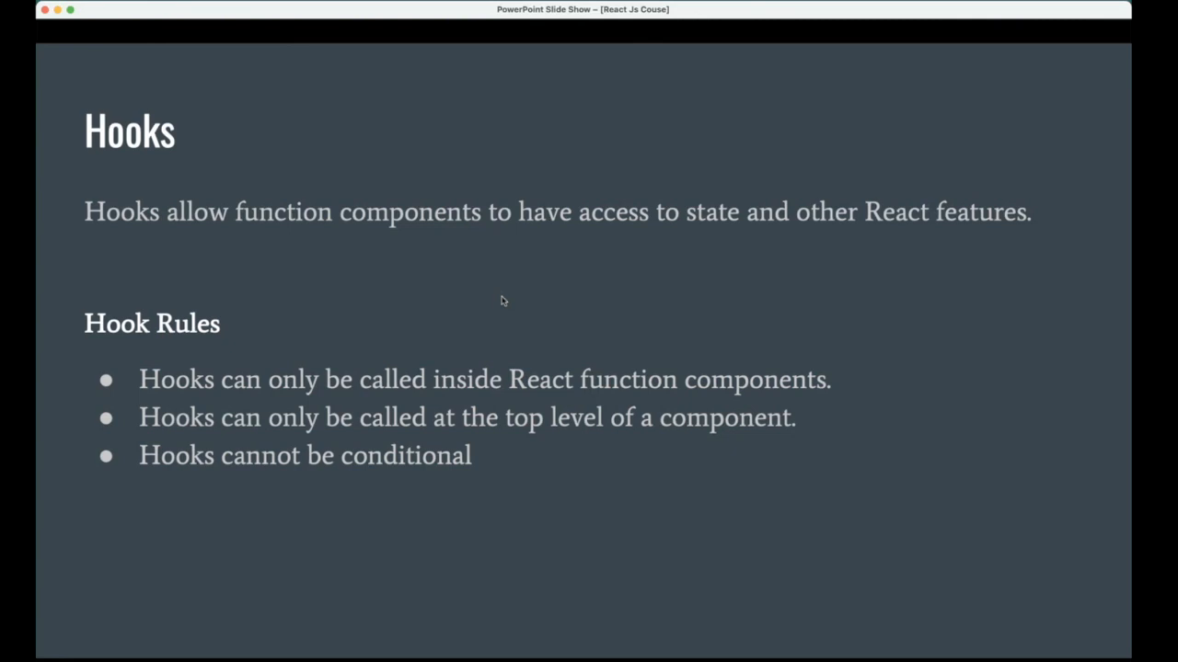
Advance the slide show from the hook rules slide to the 'Types of Hooks' slide
{"action": "key", "text": "right"}
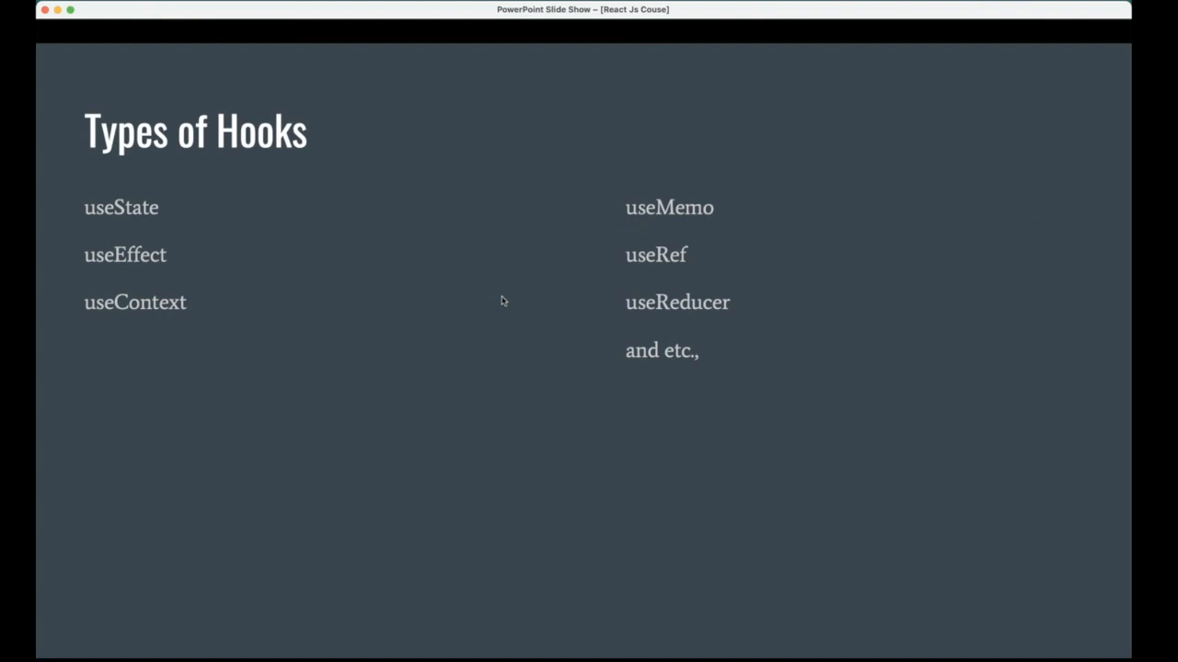